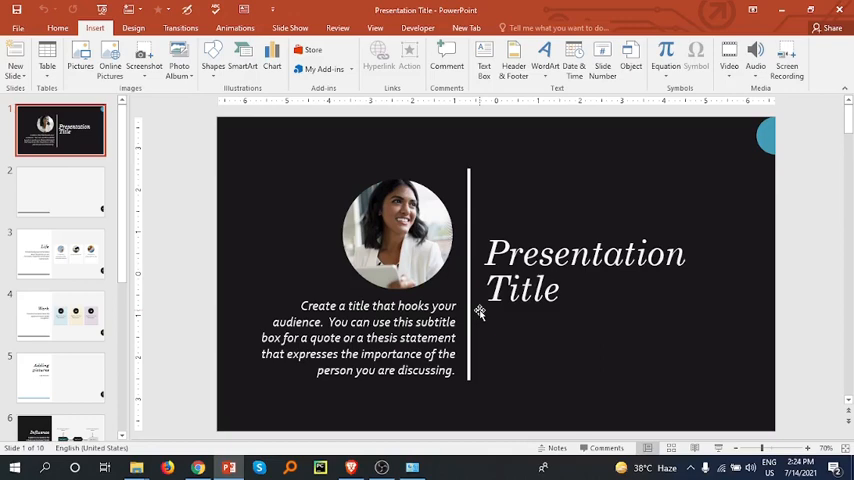
mouse_move(480, 310)
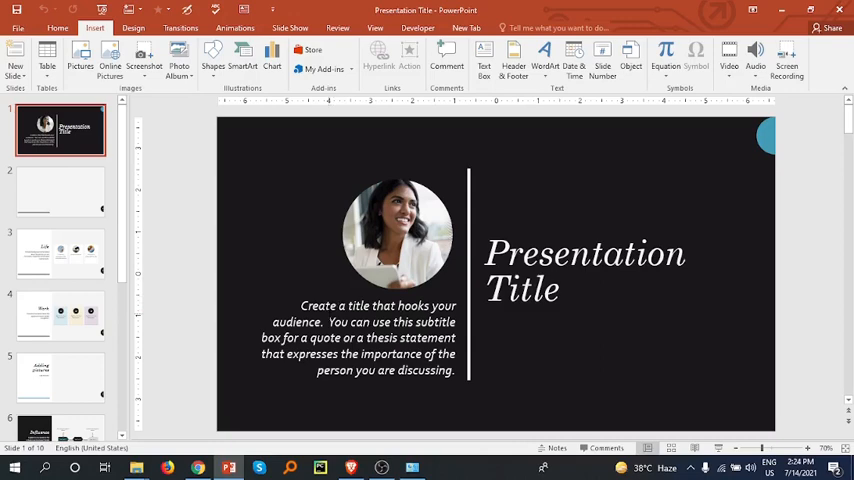
mouse_move(55, 378)
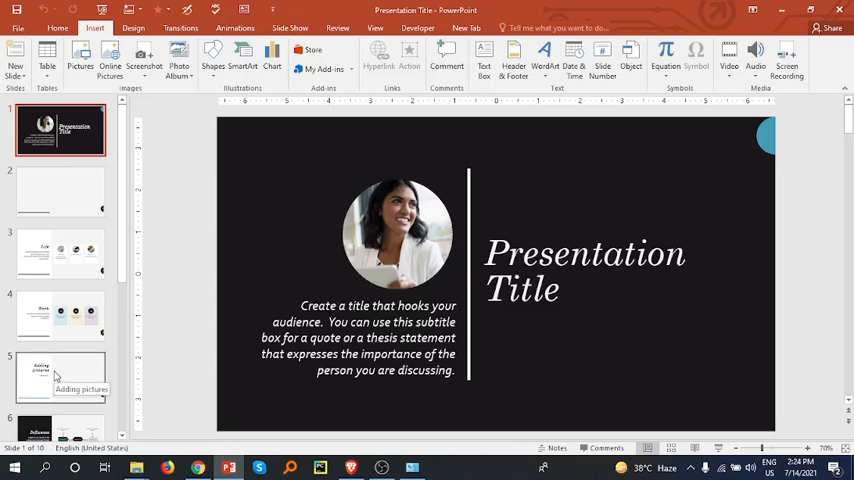
- Select slide 5, the Adding pictures slide, in the thumbnail pane
click(60, 377)
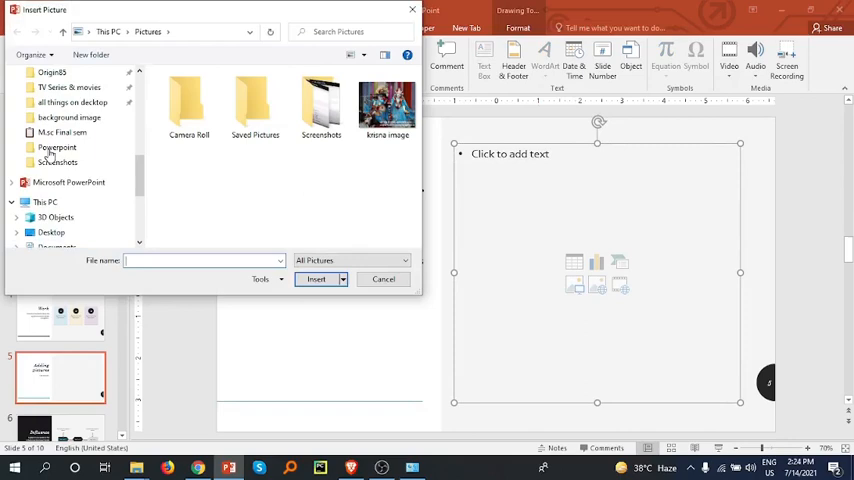
- Insert 'krisna image' from the Pictures folder and drag a corner inward to shrink it
scroll(down, 3)
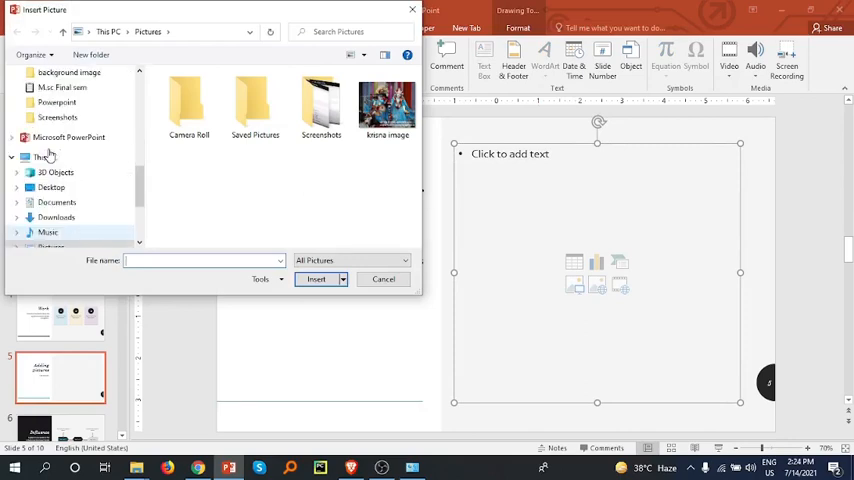
click(387, 107)
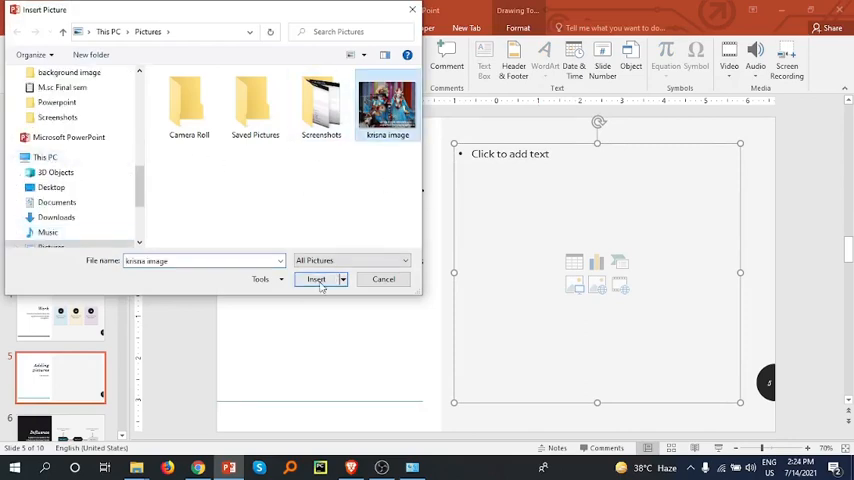
click(316, 279)
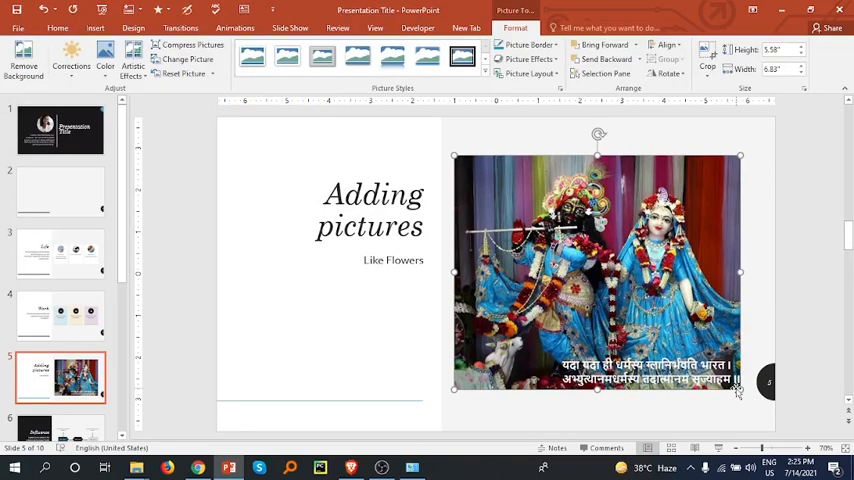
drag(740, 390, 590, 270)
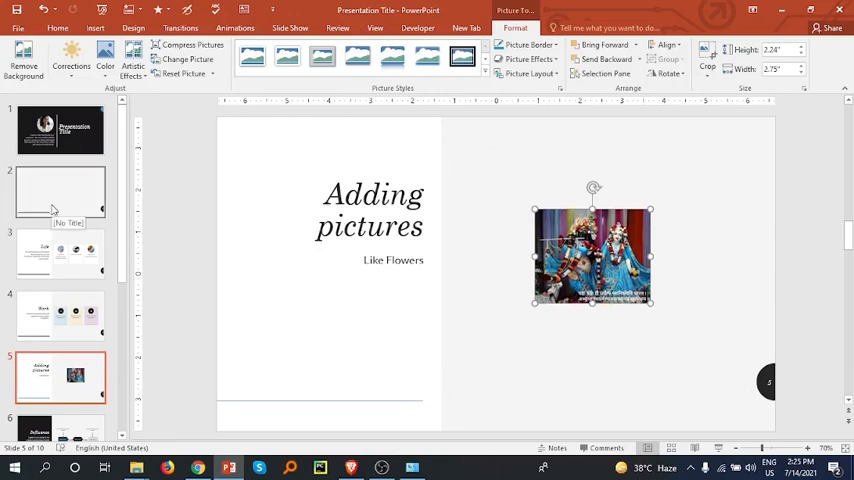
- Insert Screenshot (3), the wristwatch picture, from the Screenshots folder onto slide 2
click(60, 190)
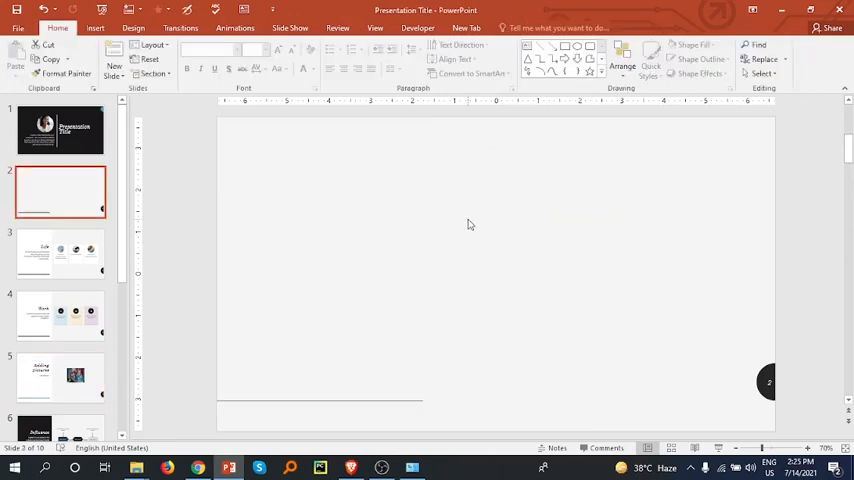
mouse_move(407, 316)
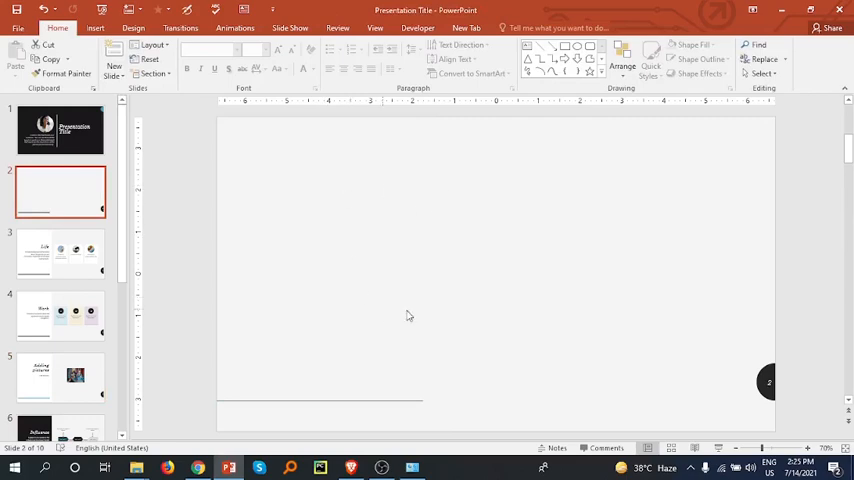
mouse_move(458, 222)
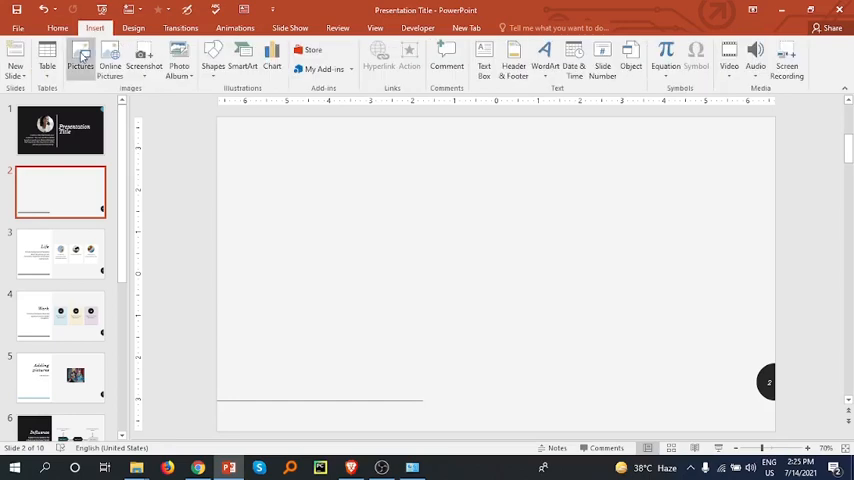
click(80, 55)
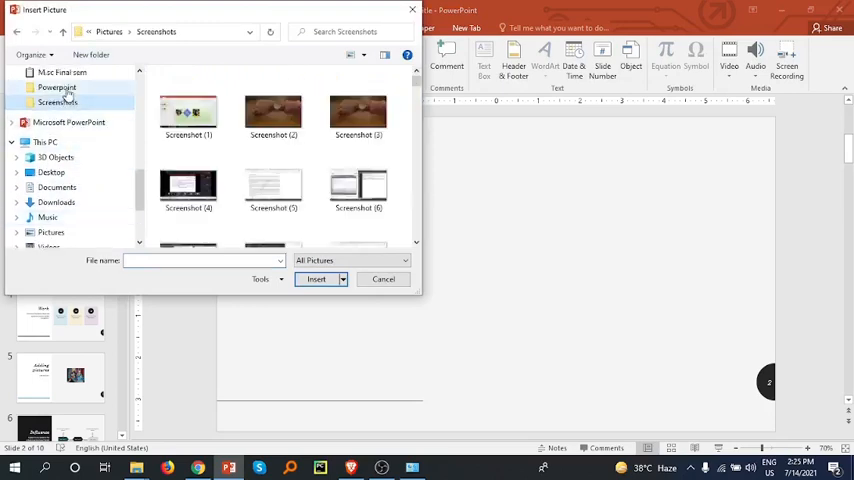
scroll(down, 3)
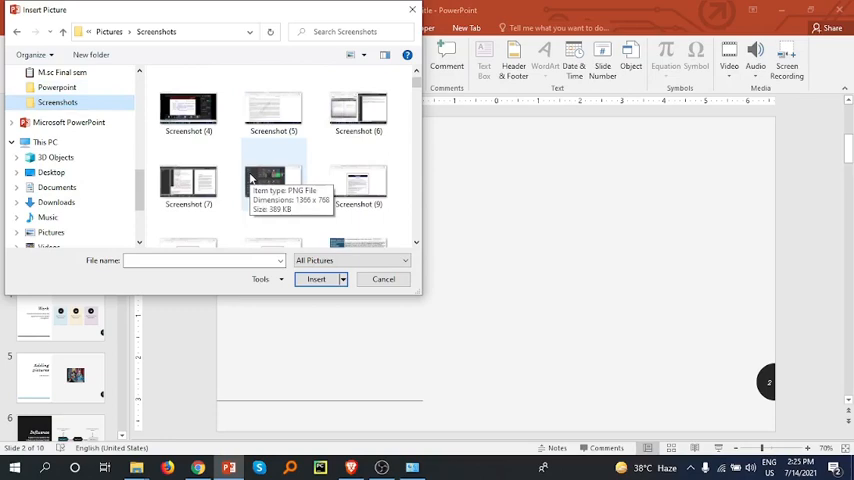
click(358, 95)
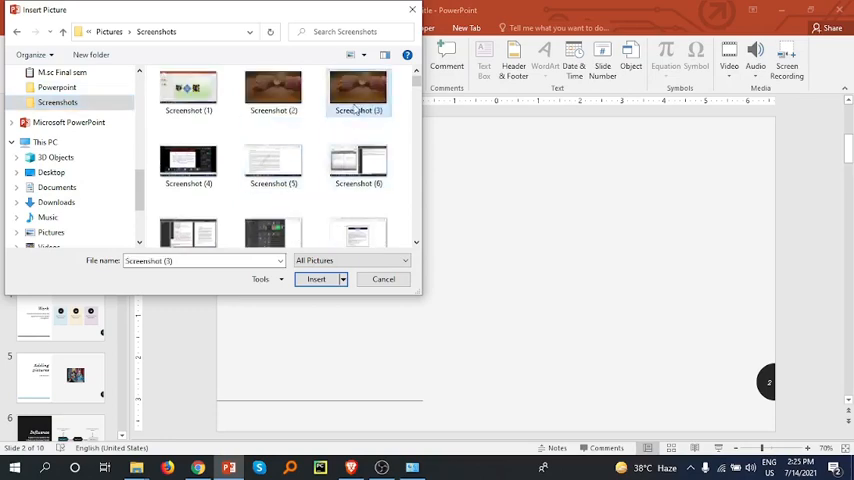
click(316, 279)
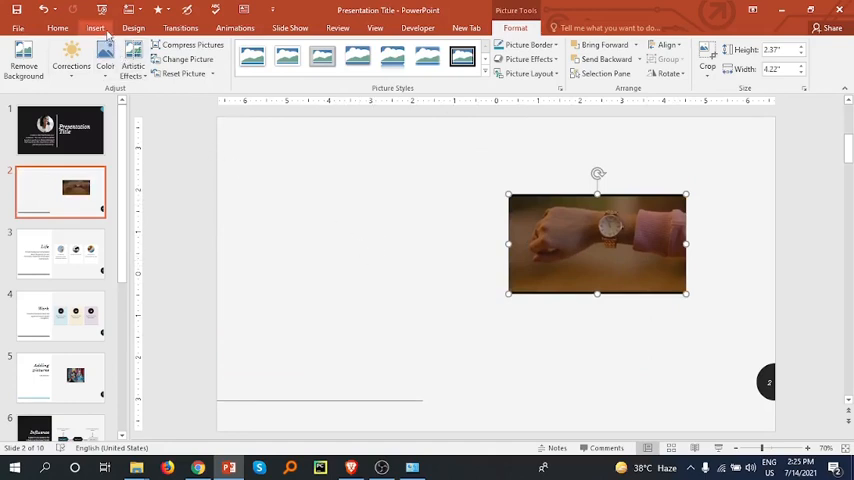
- Search online pictures for 'flowe', insert the yellow flower photo and enlarge it over the screenshot
click(95, 28)
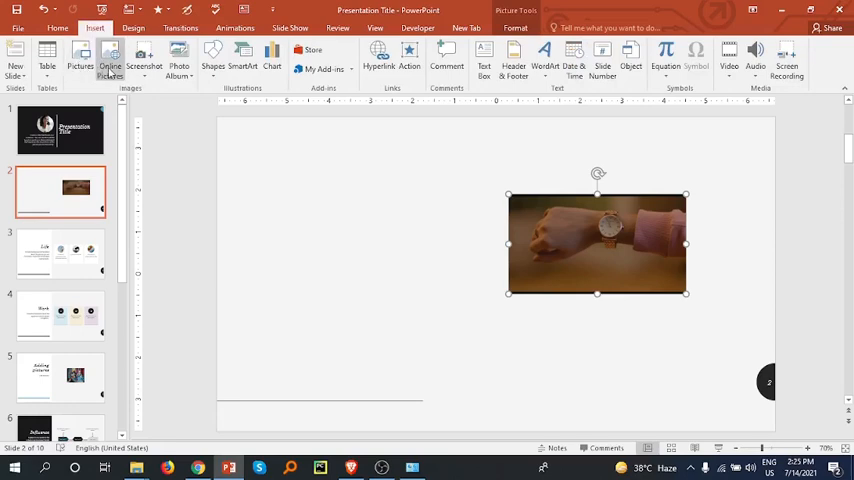
click(109, 60)
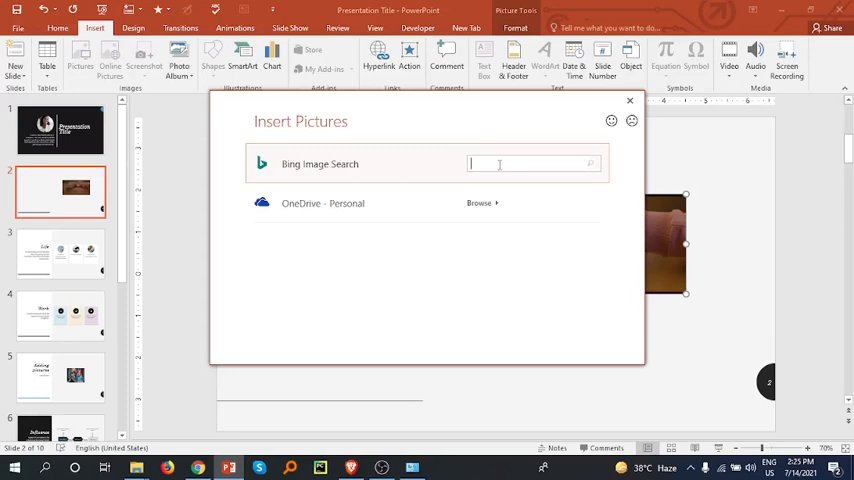
text(flower)
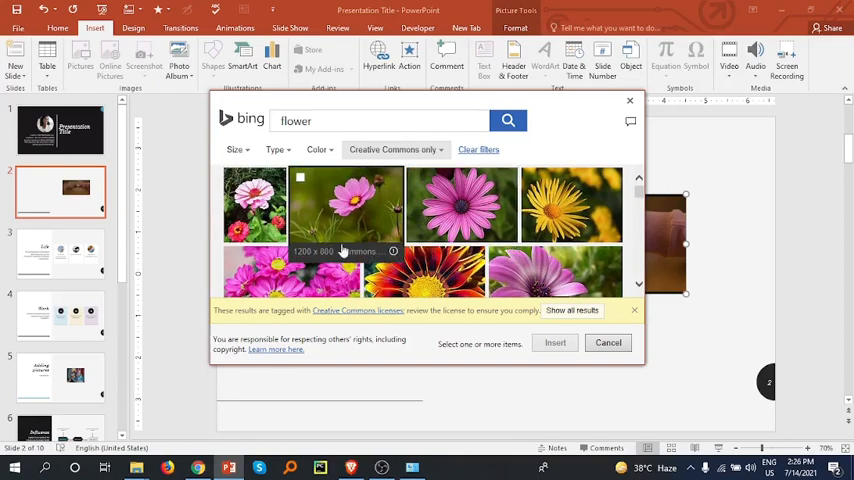
click(571, 205)
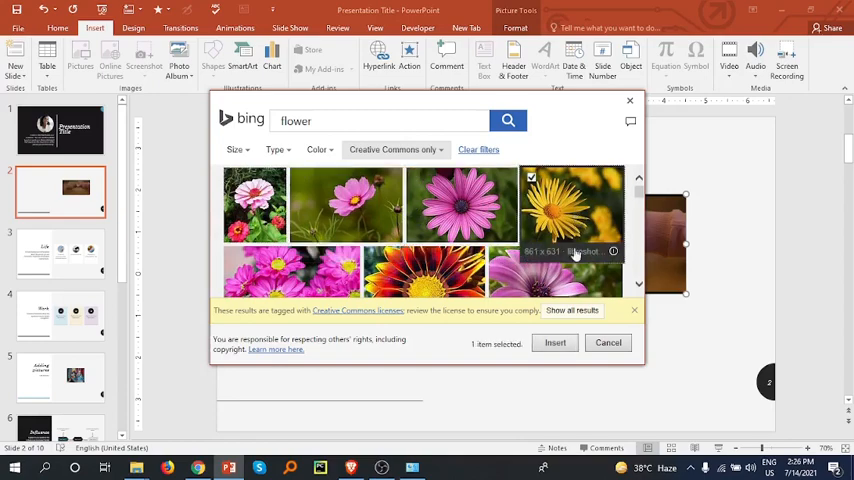
click(554, 342)
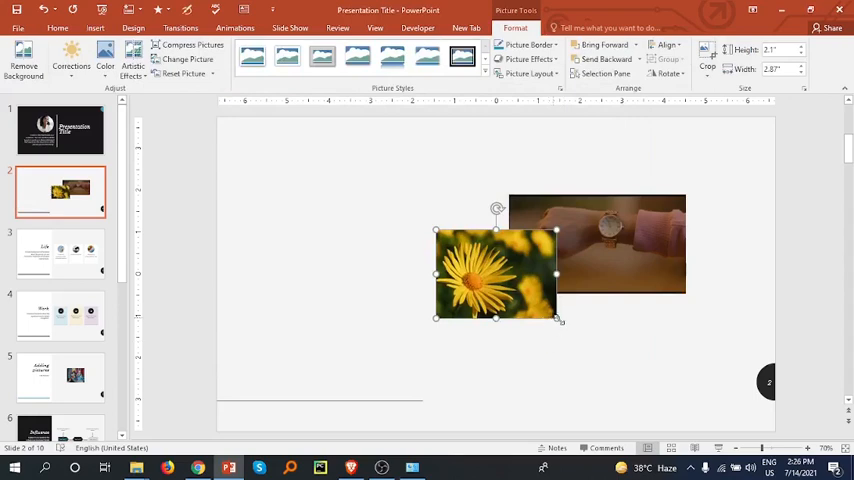
drag(560, 320, 705, 428)
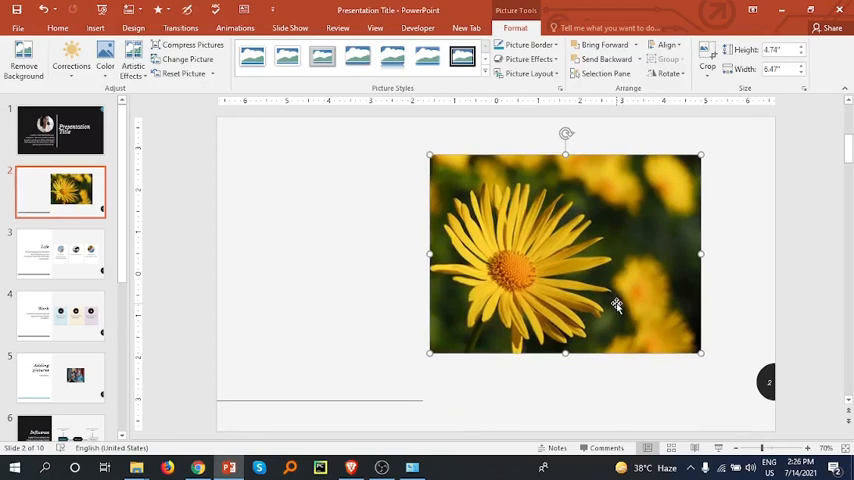
mouse_move(205, 200)
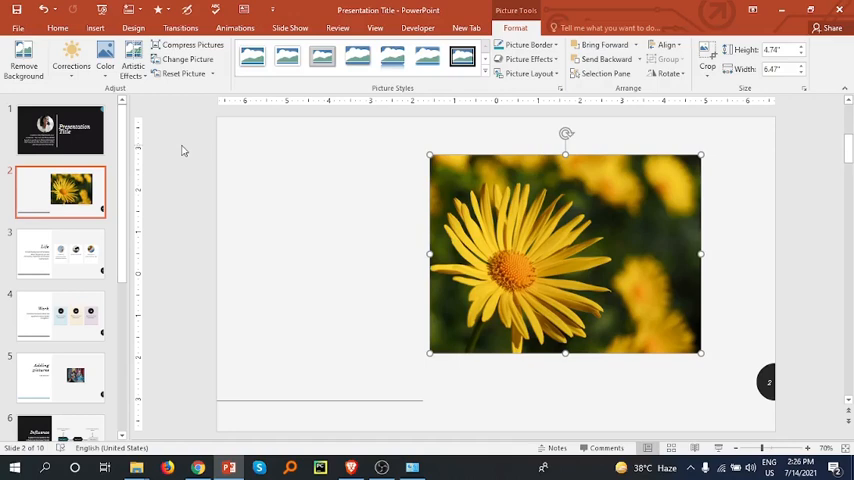
mouse_move(146, 201)
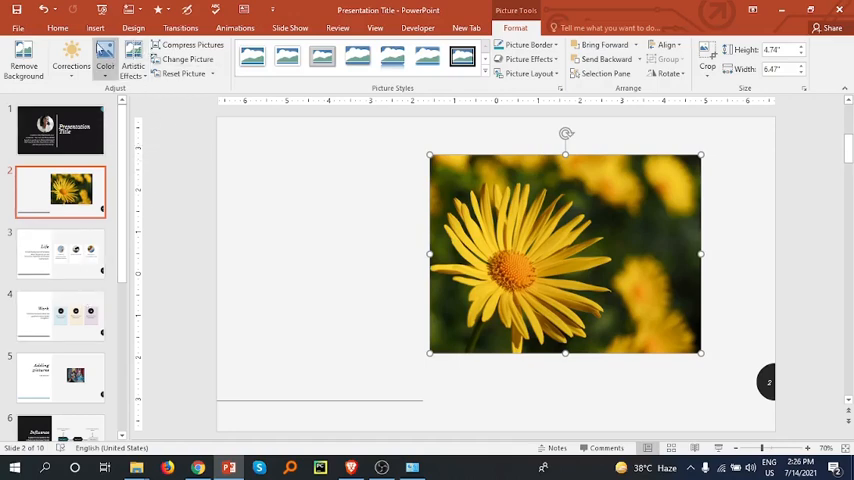
click(57, 27)
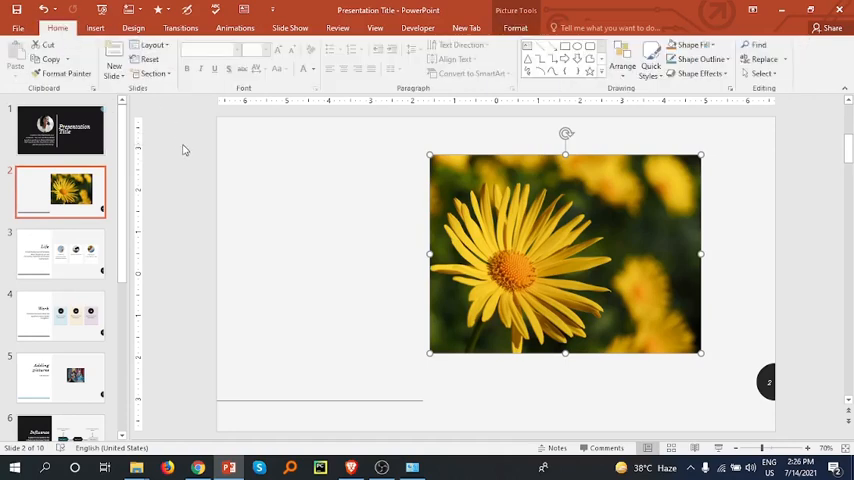
- Add a new blank slide 3 and start Screenshot > Screen Clipping
click(114, 62)
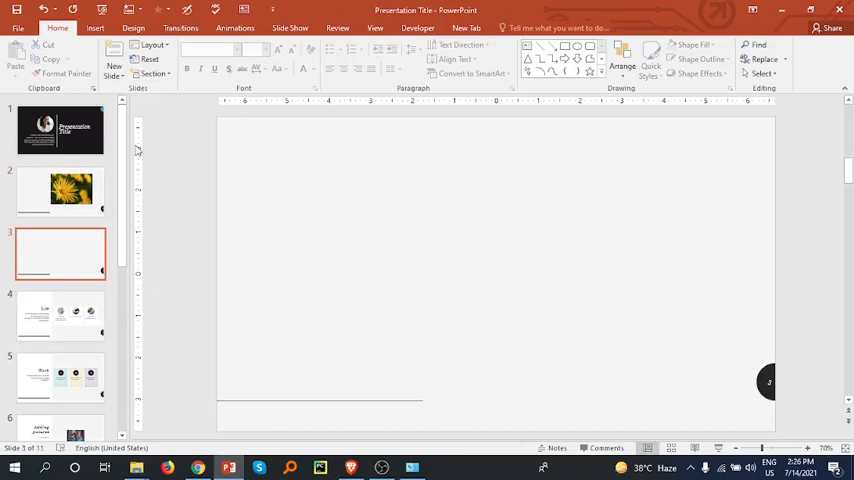
click(94, 28)
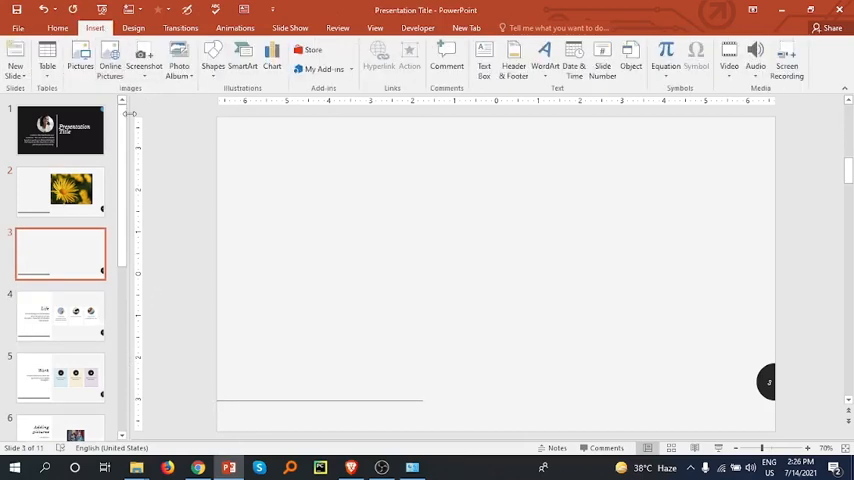
click(144, 57)
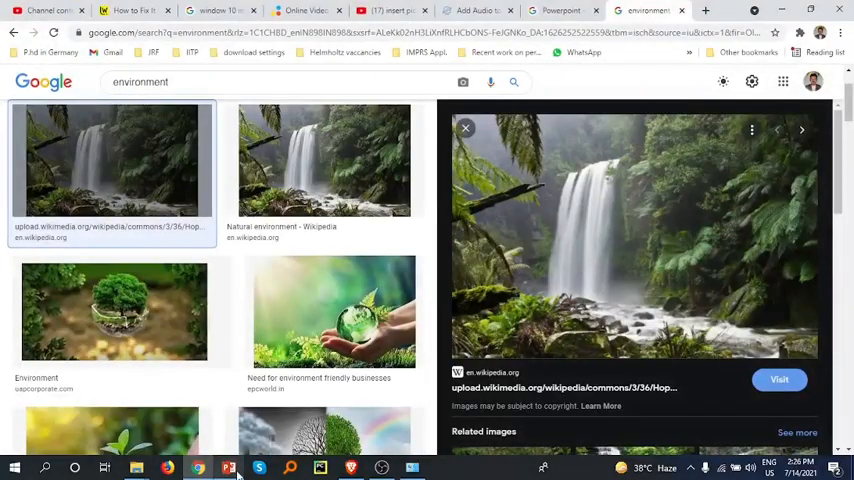
- Clip the hand-holding-glass-globe photo from Chrome's environment image results
click(229, 467)
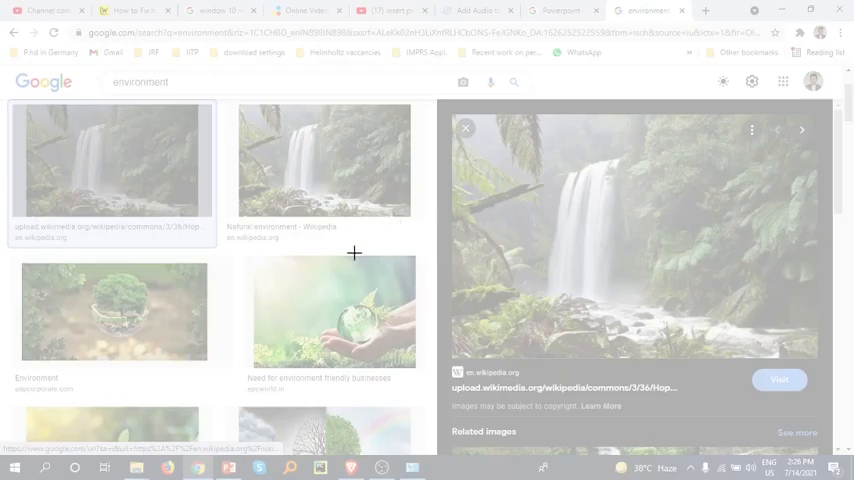
mouse_move(247, 336)
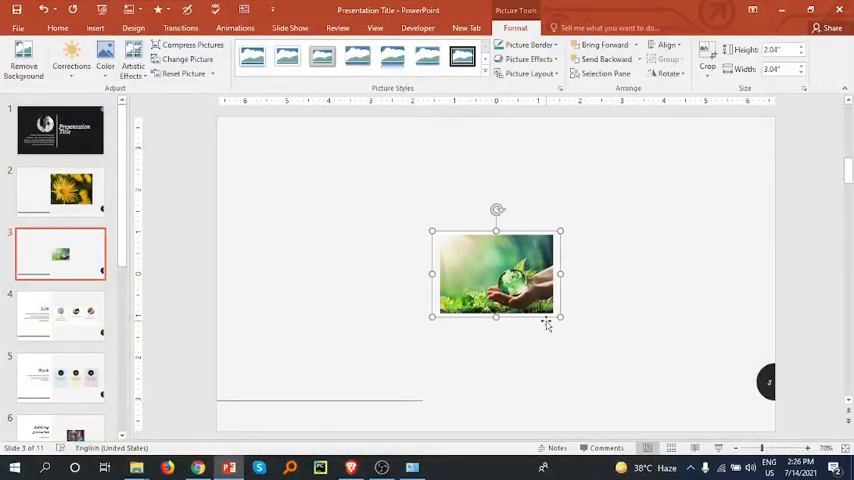
- Enlarge the hand-and-globe picture toward the slide top, then return to slide 1
drag(560, 318, 715, 421)
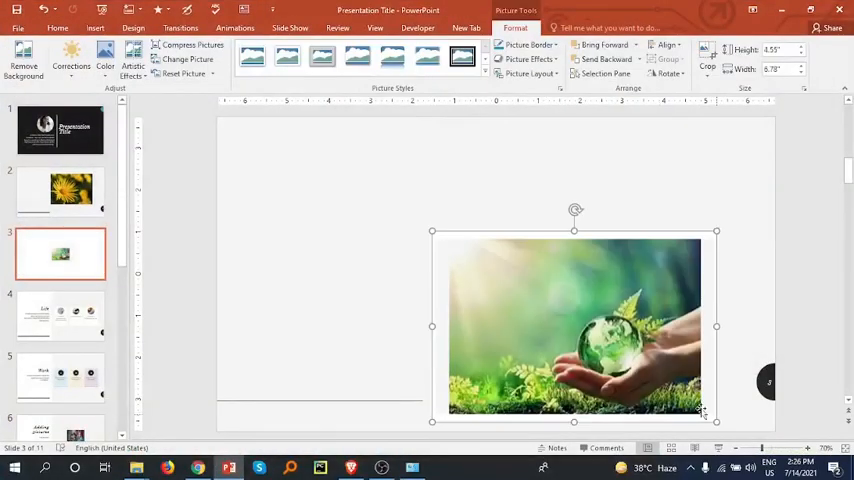
drag(573, 325, 393, 243)
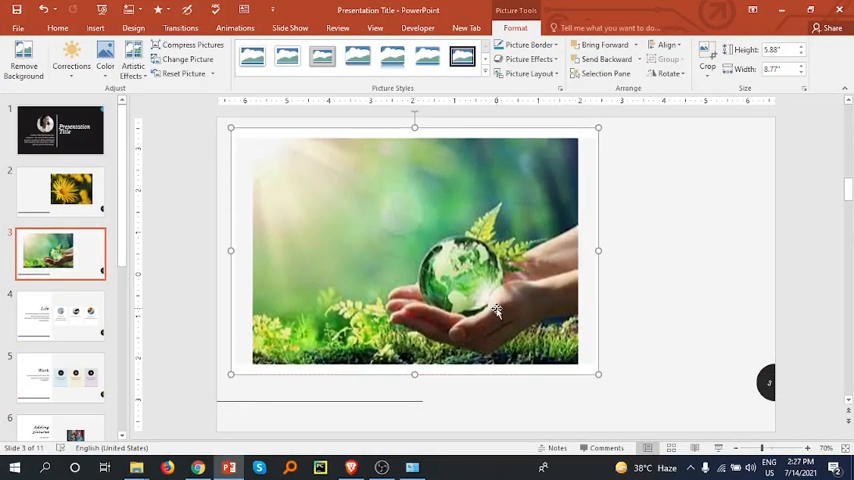
click(60, 128)
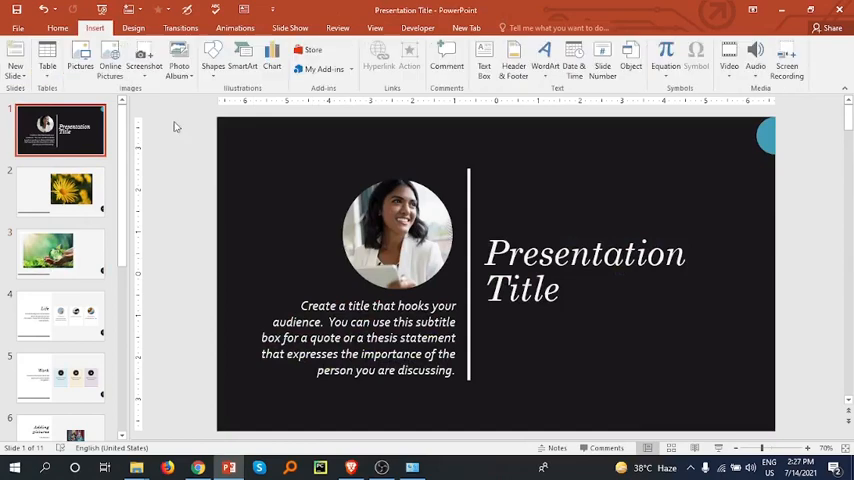
mouse_move(340, 270)
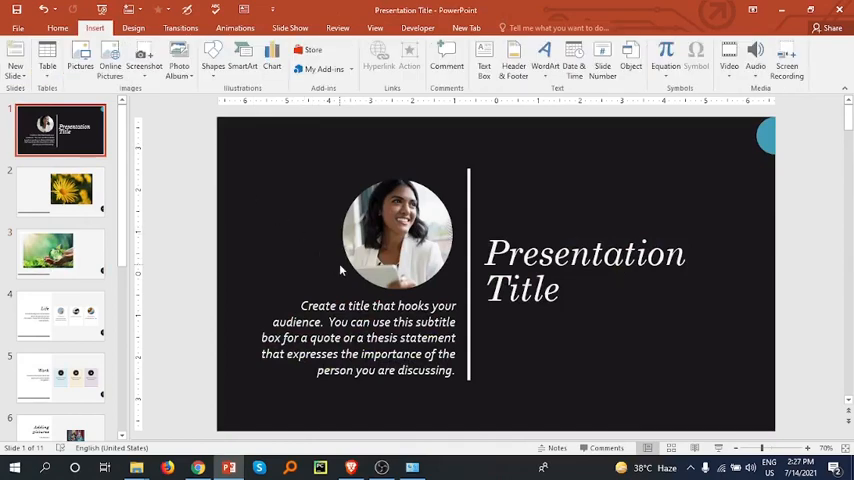